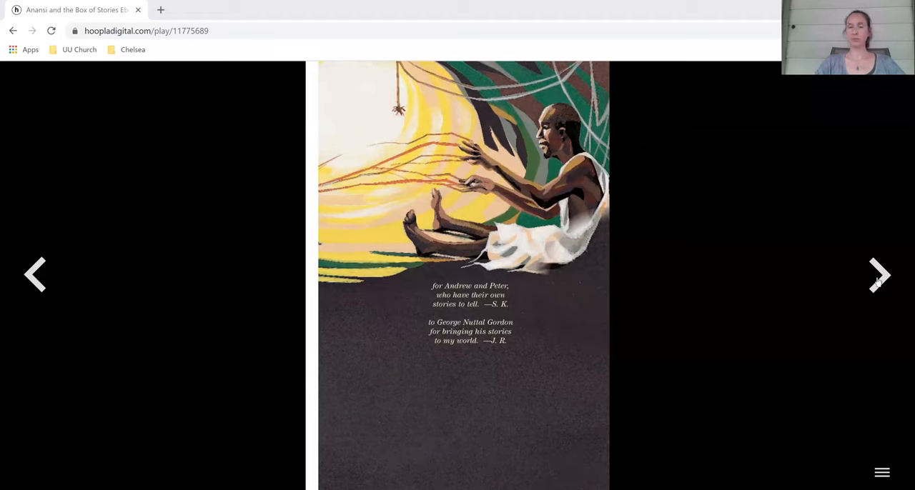
# Step: Turn forward from the dedication page through the story's opening to page 7
pyautogui.click(880, 275)
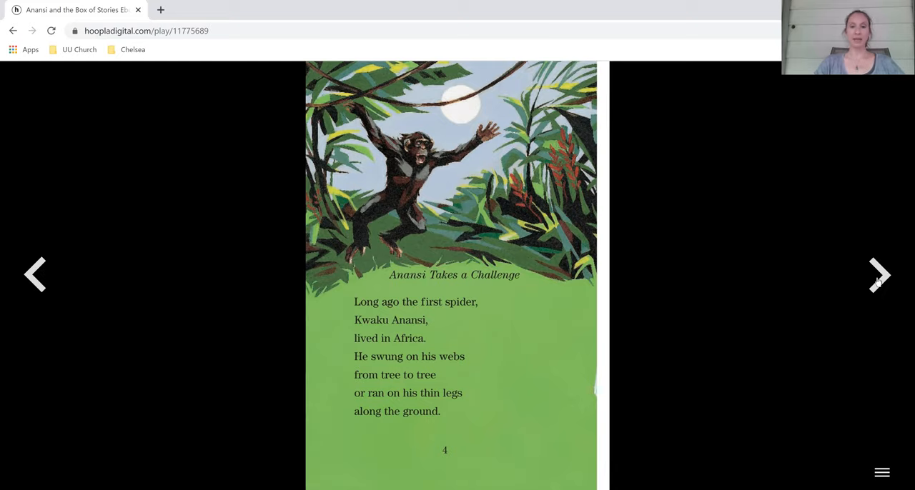
pyautogui.click(877, 274)
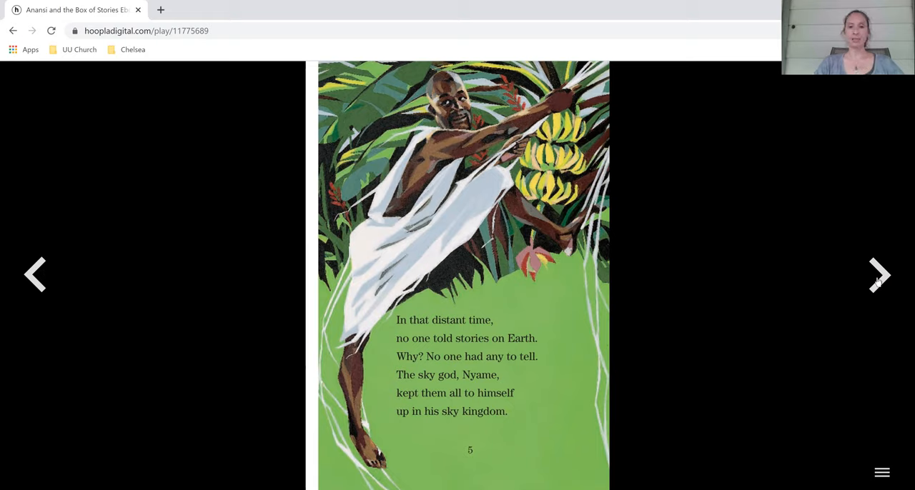
pyautogui.click(879, 274)
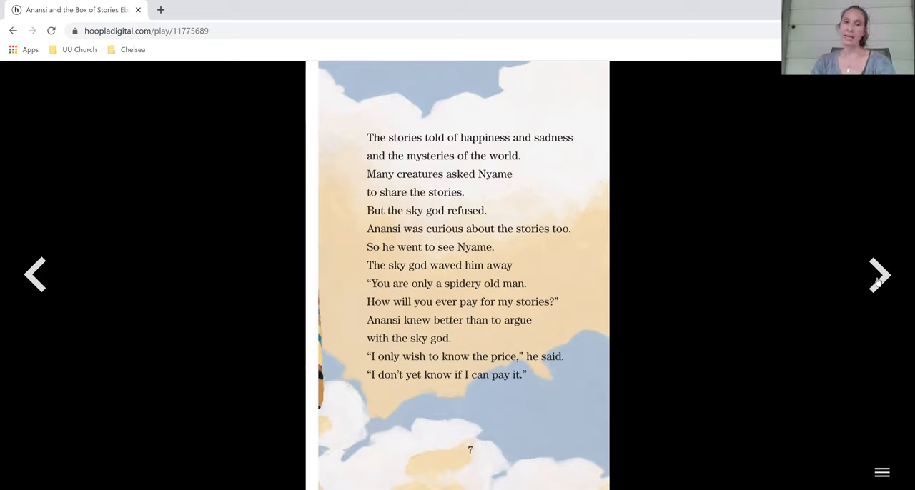
# Step: Turn forward through pages 8 and 9 to page 10, where Anansi tells Aso about Onini
pyautogui.click(880, 274)
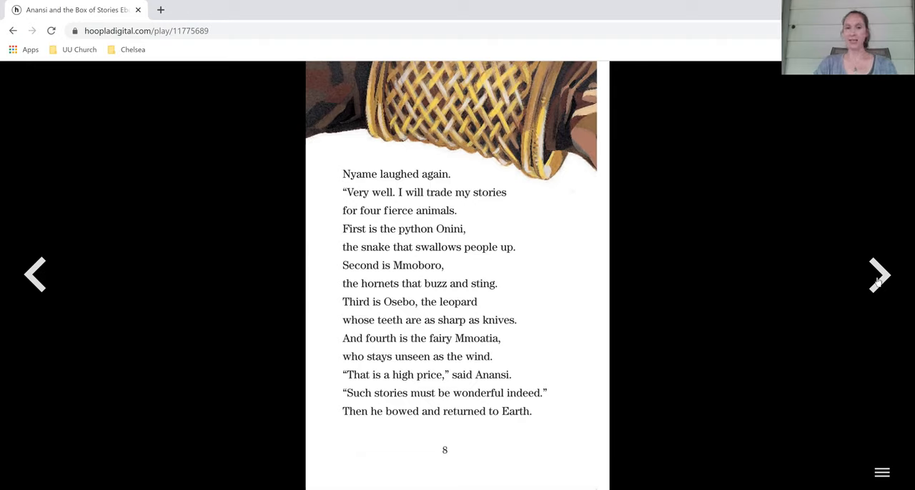
pyautogui.click(879, 275)
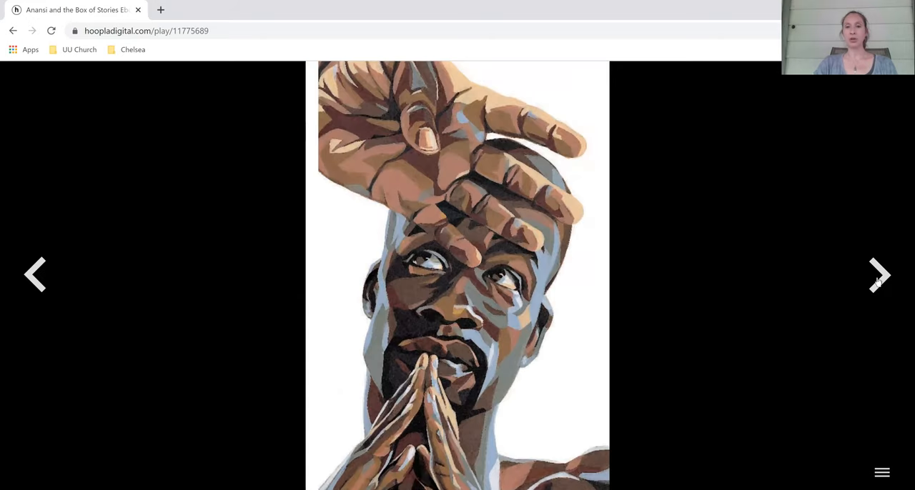
pyautogui.click(879, 275)
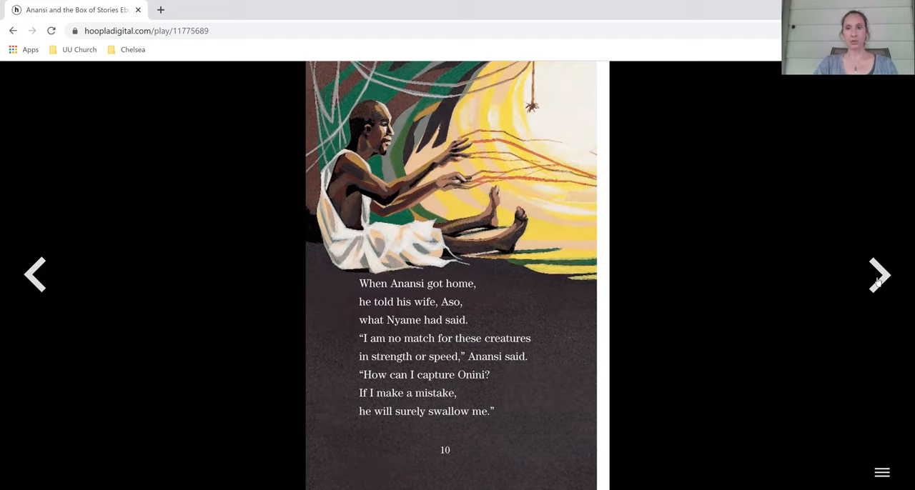
# Step: Turn forward through pages 11–14 to the page where Onini stretches out beside the palm branch
pyautogui.click(879, 274)
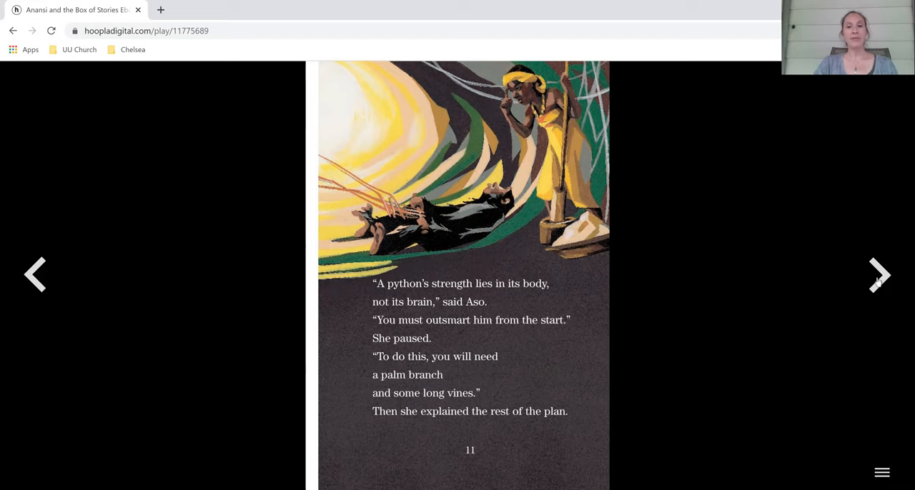
pyautogui.click(880, 275)
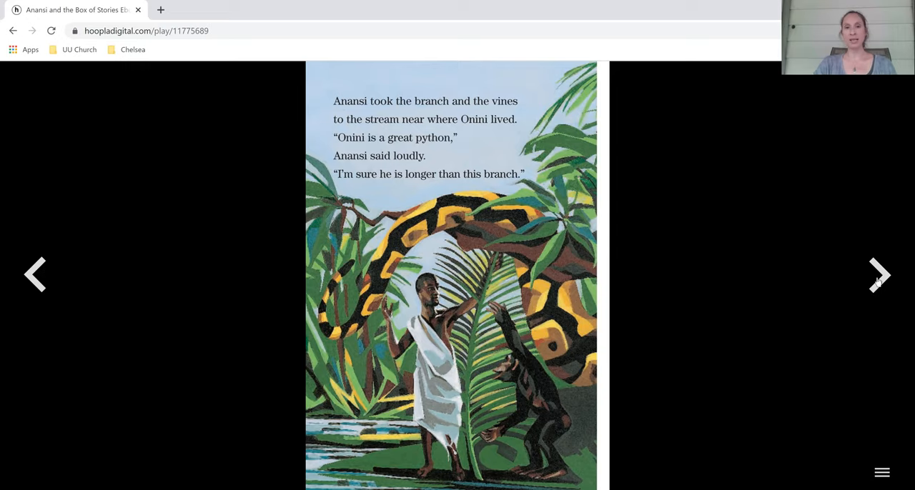
pyautogui.click(879, 275)
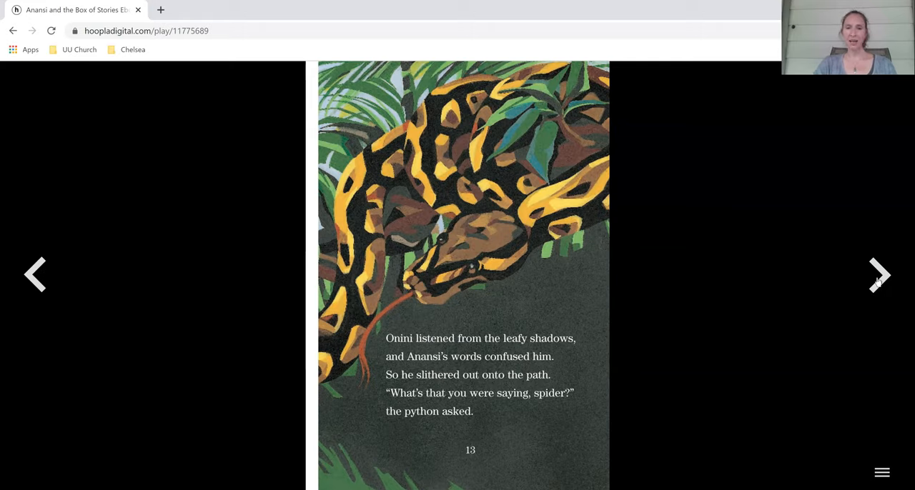
pyautogui.click(879, 275)
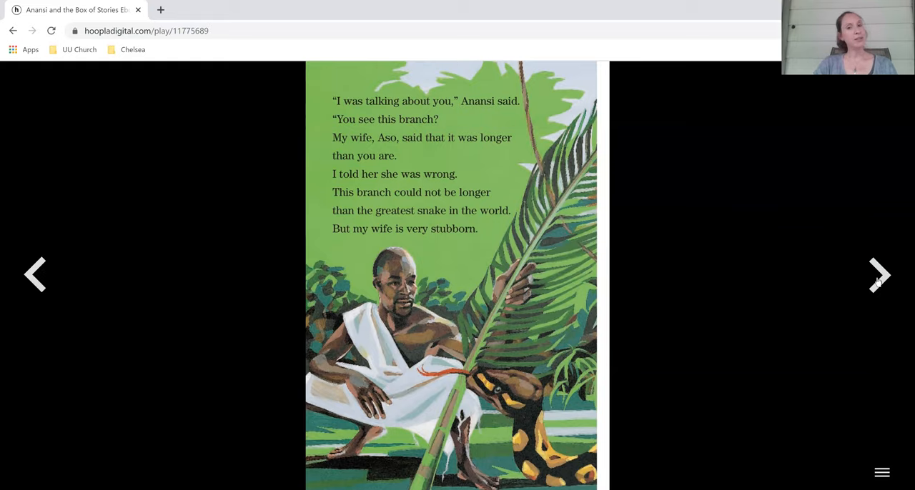
pyautogui.click(879, 275)
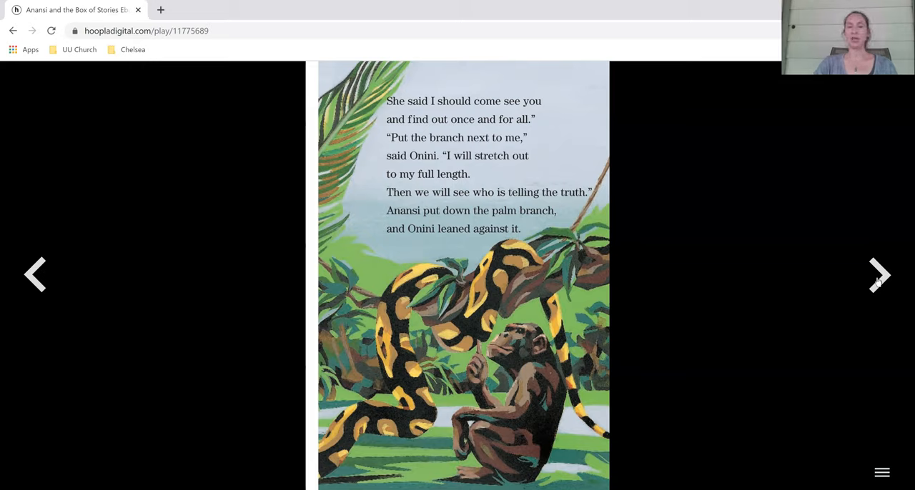
# Step: Turn forward past the python illustration through pages 16–18 to page 19
pyautogui.click(879, 275)
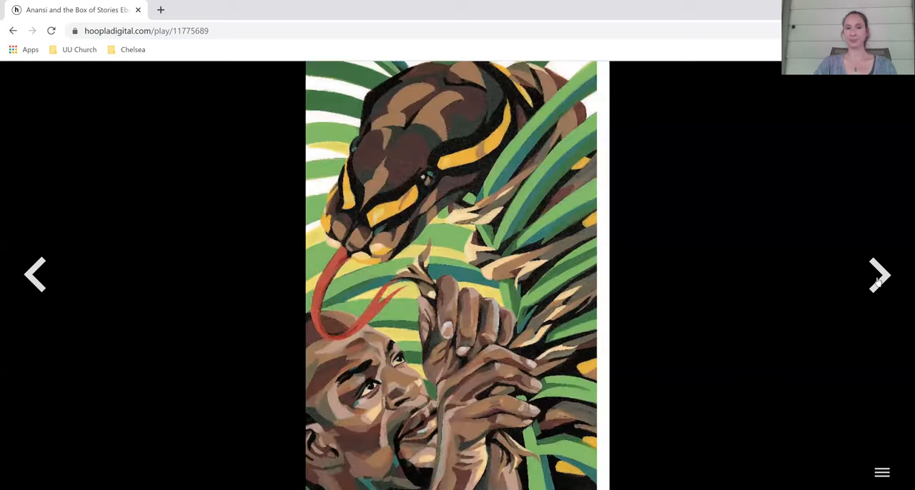
pyautogui.click(879, 274)
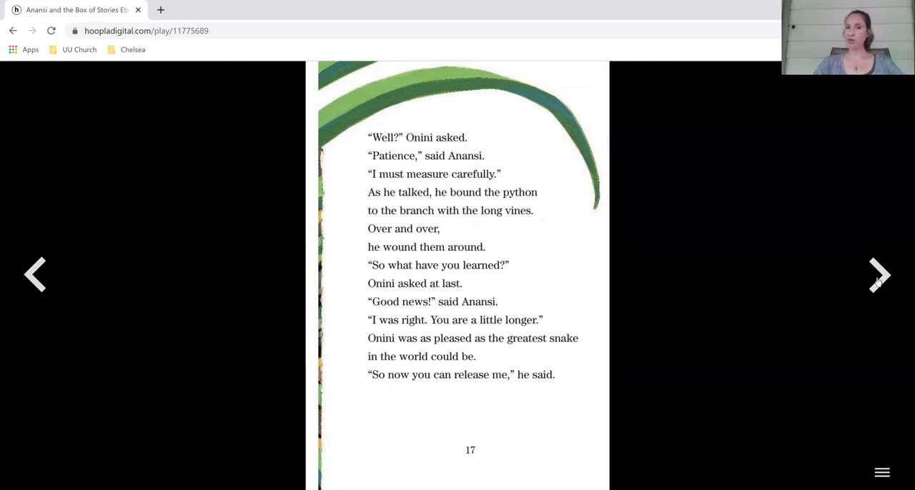
pyautogui.click(879, 274)
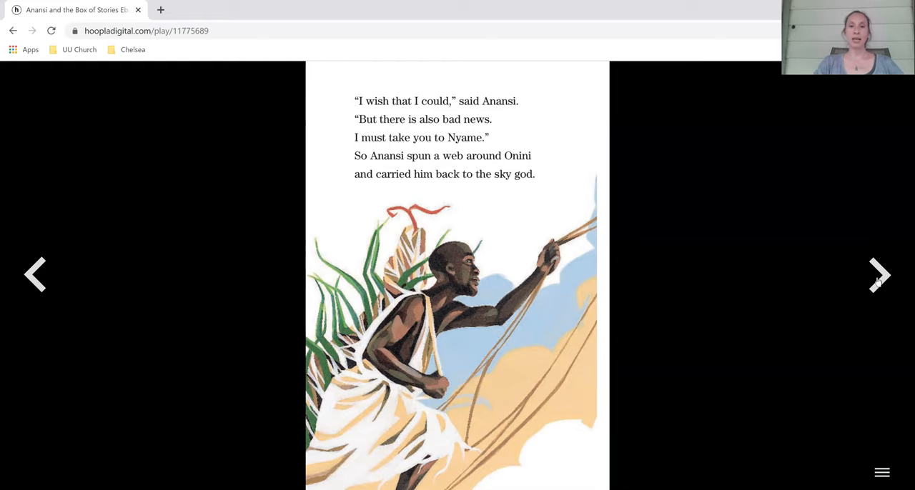
pyautogui.click(878, 274)
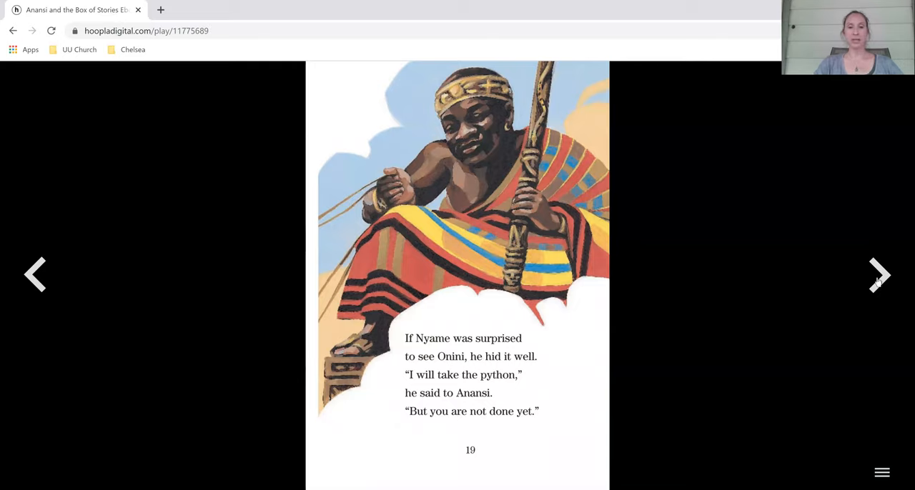
# Step: Turn forward through pages 20 and 21 to page 22, the hornets' nest scene
pyautogui.click(879, 275)
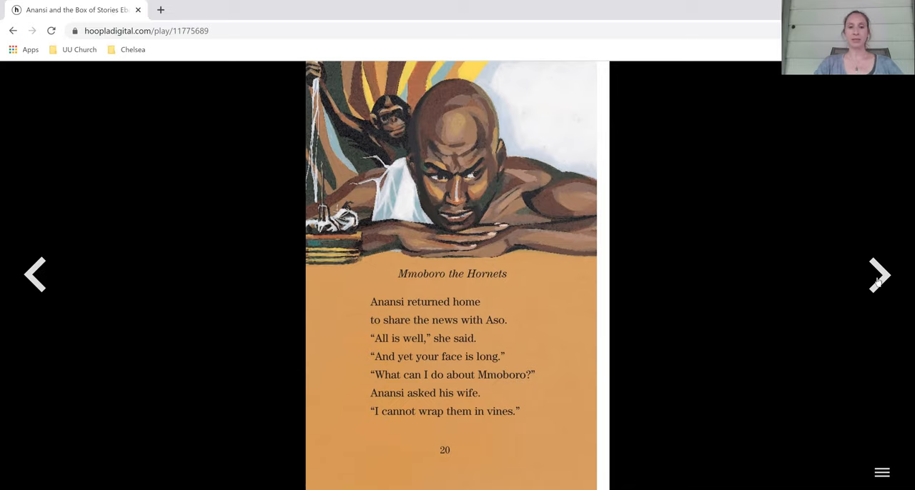
pyautogui.click(879, 275)
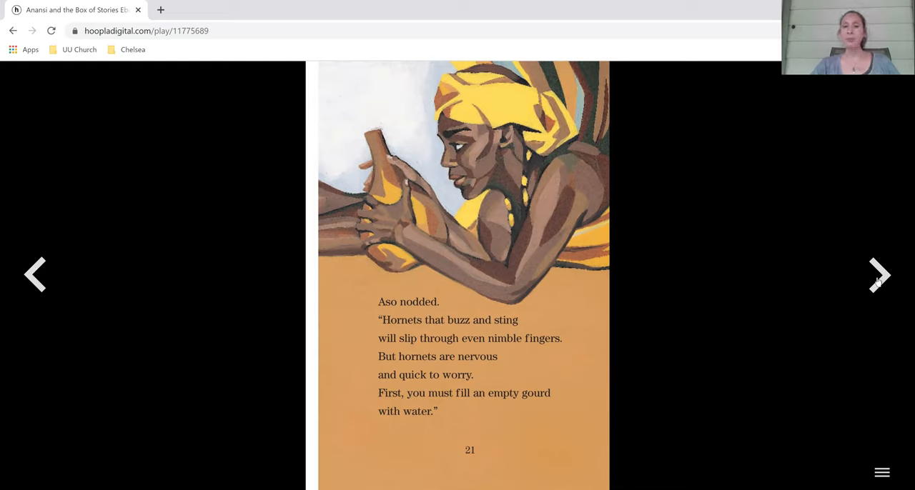
pyautogui.click(879, 274)
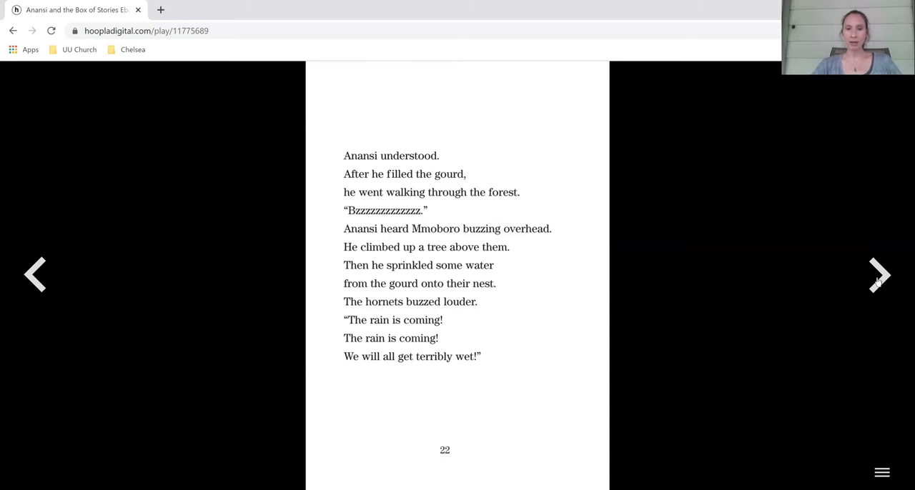
# Step: Turn forward through pages 23–27 to page 28, the start of the Osebo the Leopard chapter
pyautogui.click(880, 274)
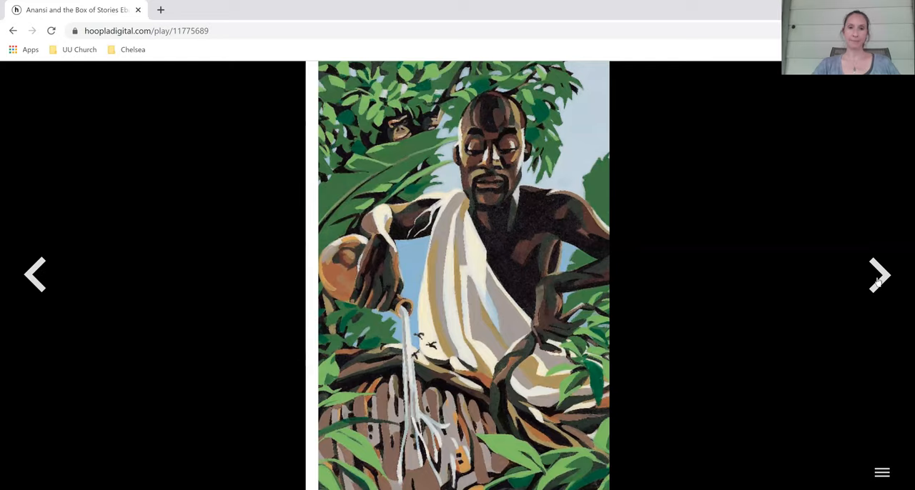
pyautogui.click(879, 274)
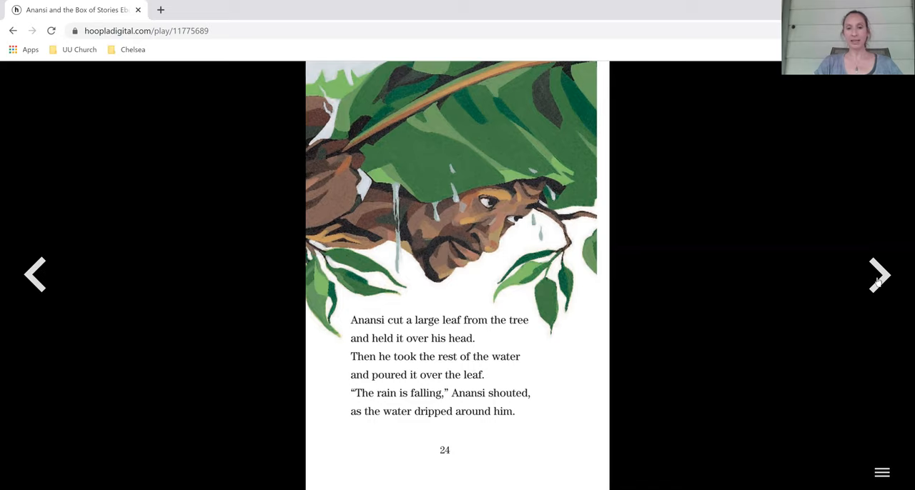
pyautogui.click(879, 276)
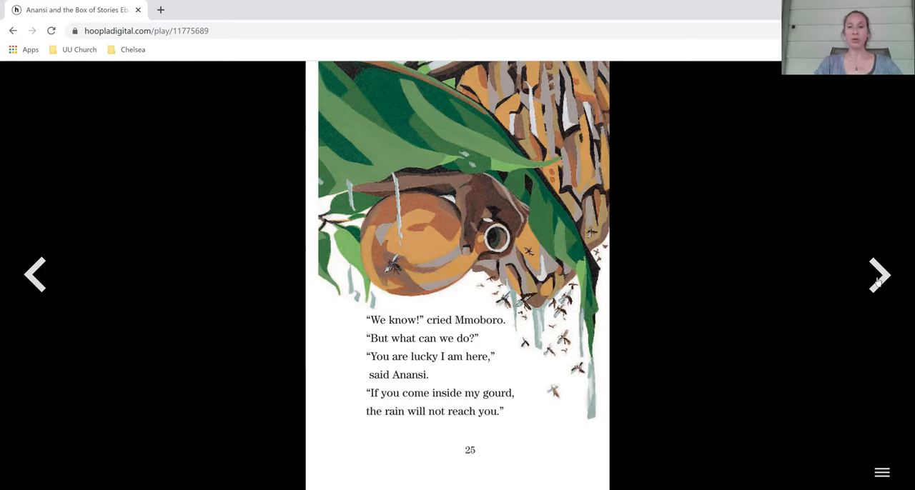
pyautogui.click(879, 274)
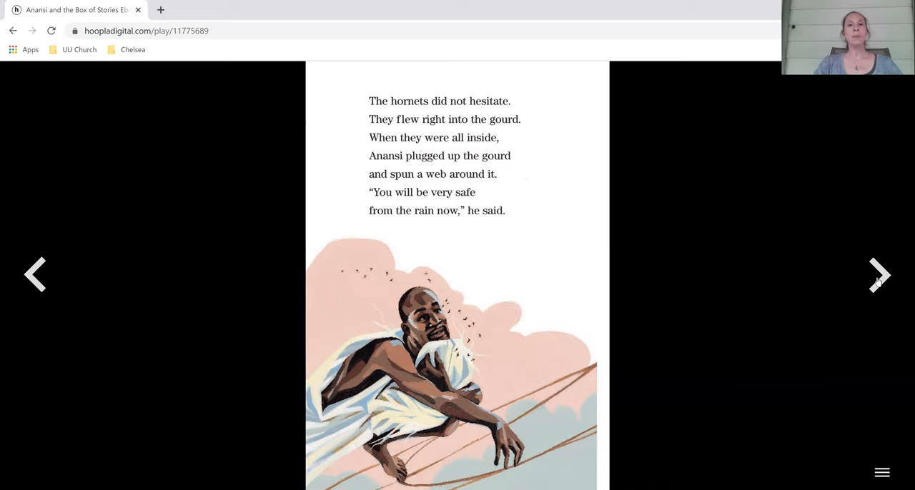
pyautogui.click(879, 274)
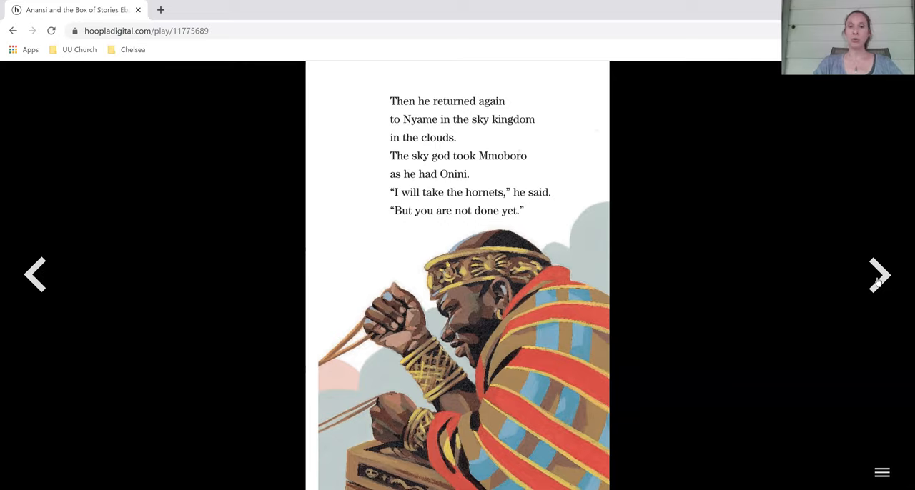
pyautogui.click(878, 274)
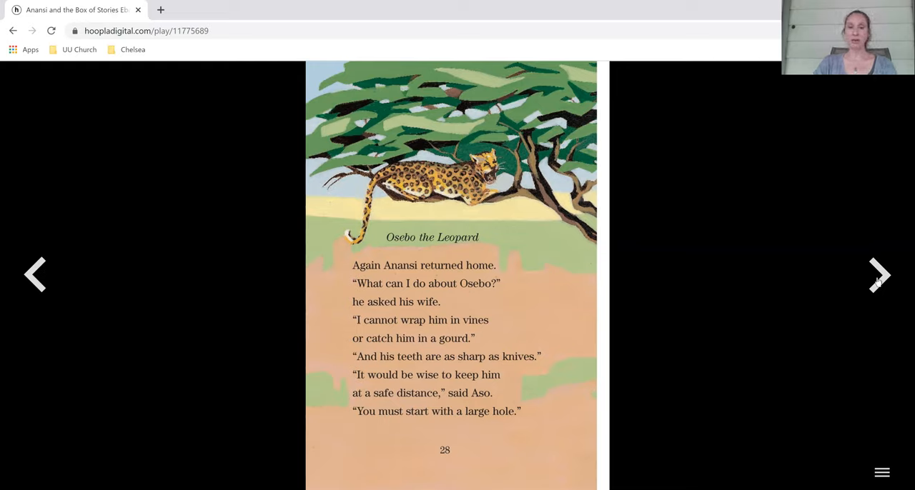
# Step: Turn forward through pages 29–32 to page 33, where Anansi offers sticks to the trapped Osebo
pyautogui.click(879, 274)
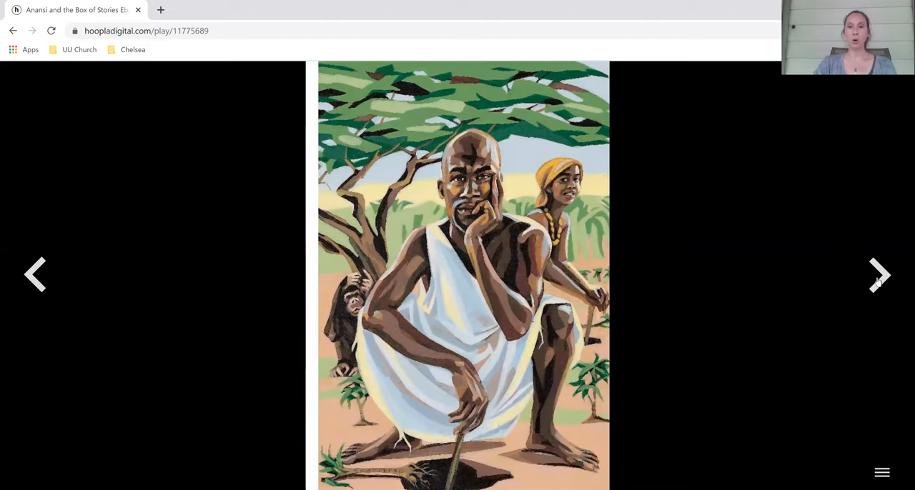
pyautogui.click(877, 274)
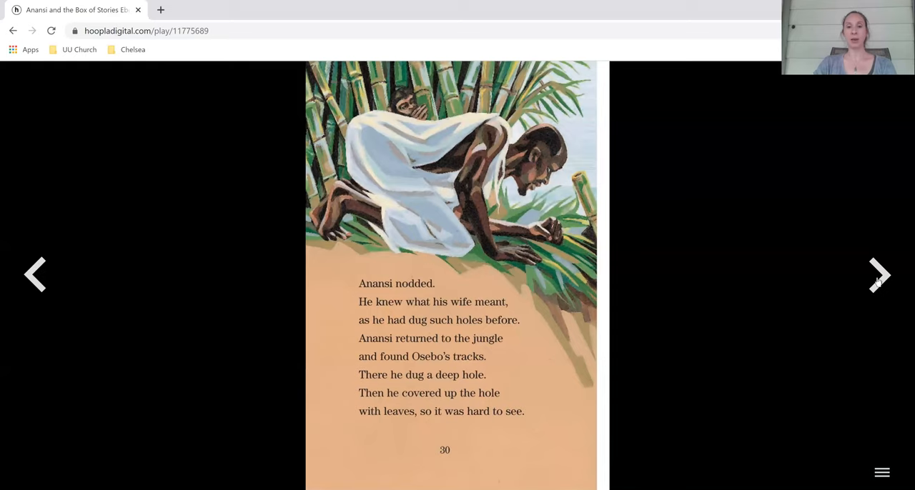
pyautogui.click(879, 274)
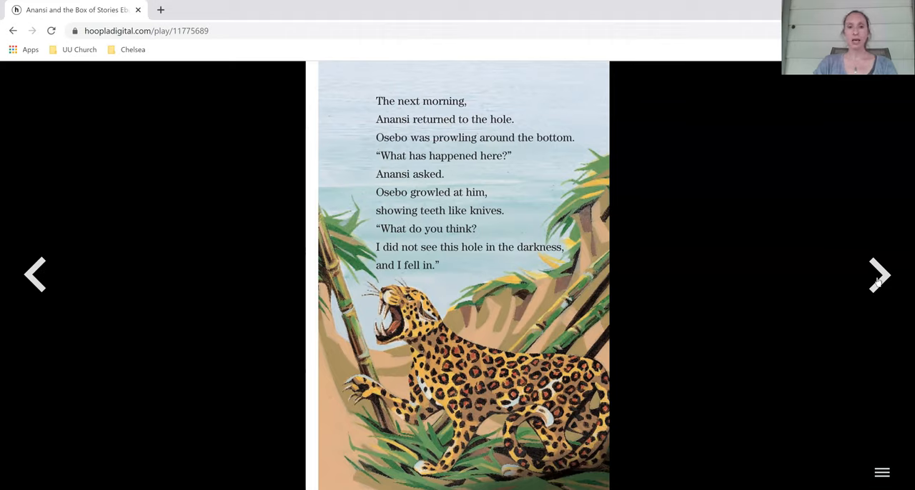
pyautogui.click(879, 275)
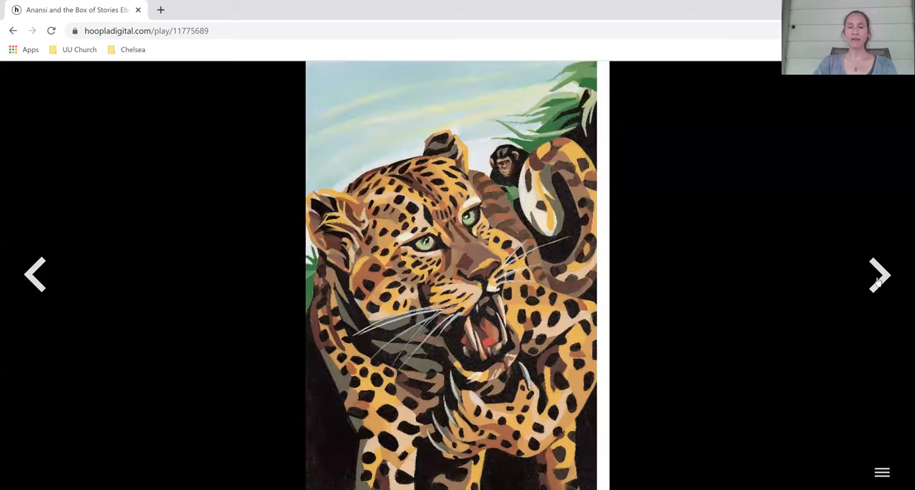
pyautogui.click(879, 275)
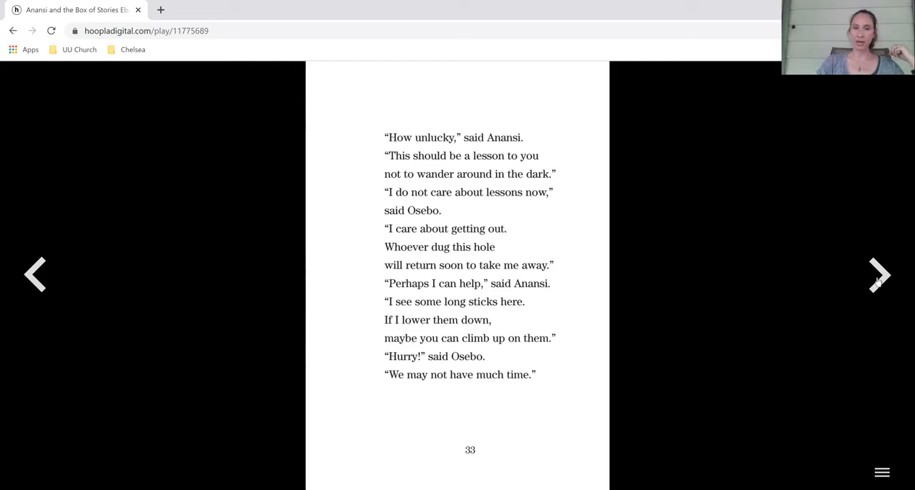
# Step: Turn forward through pages 34–37 to page 38, the start of the Mmoatia the Fairy chapter
pyautogui.click(881, 274)
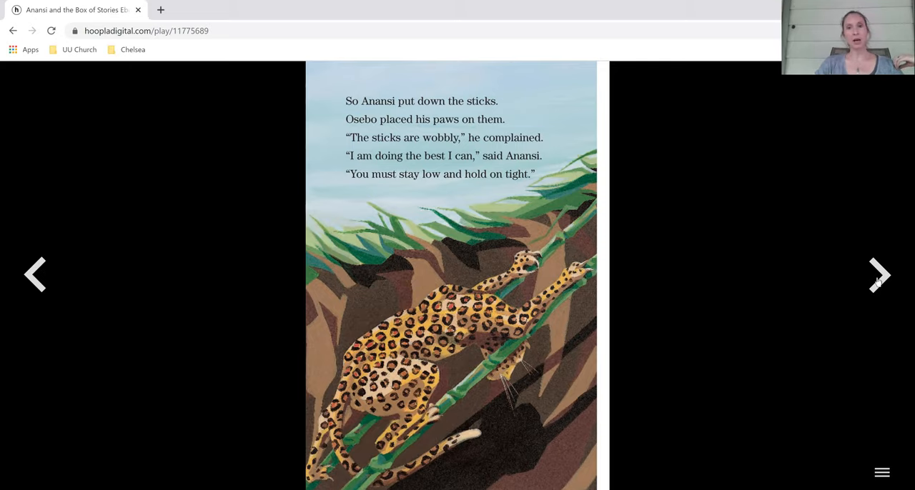
pyautogui.click(881, 274)
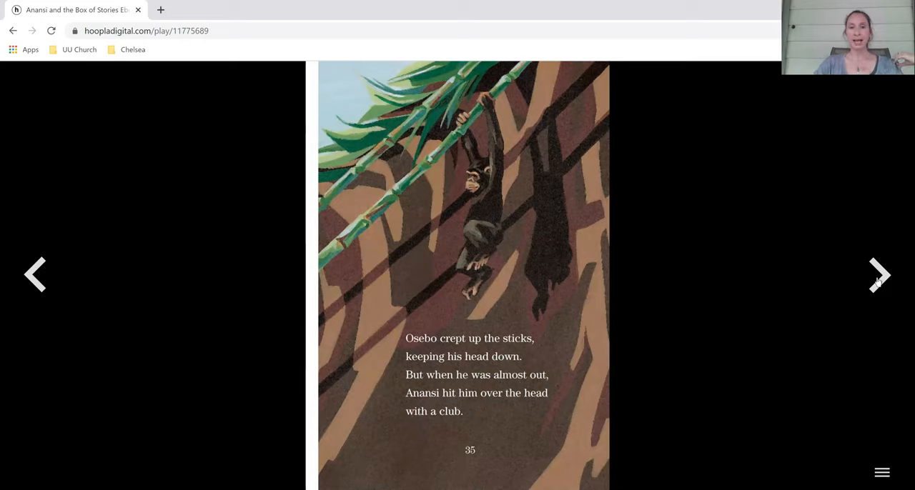
pyautogui.click(879, 275)
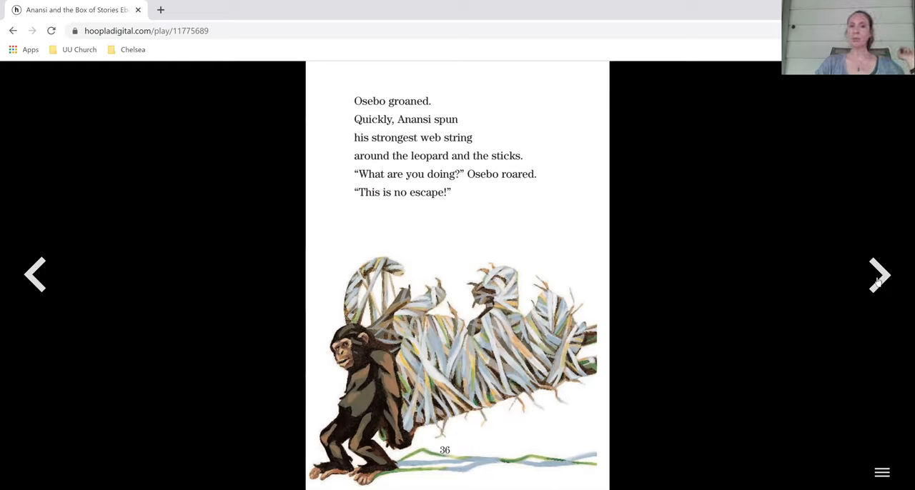
pyautogui.click(879, 274)
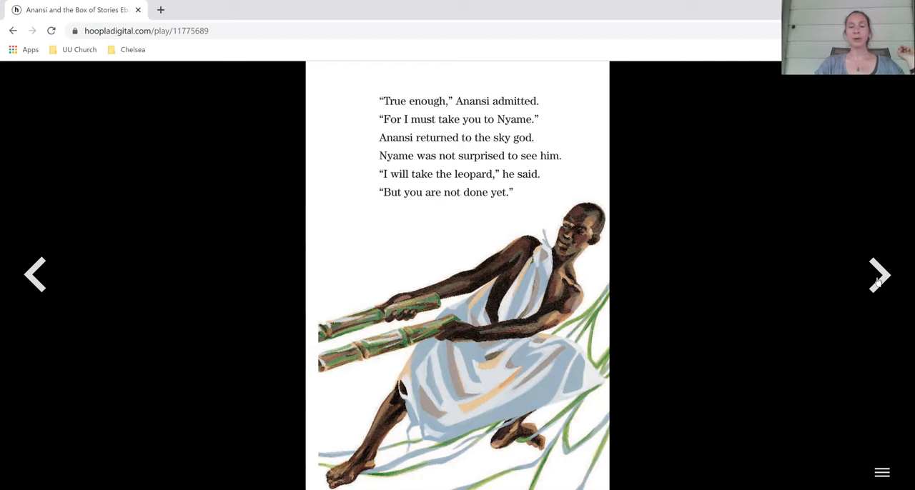
pyautogui.click(880, 275)
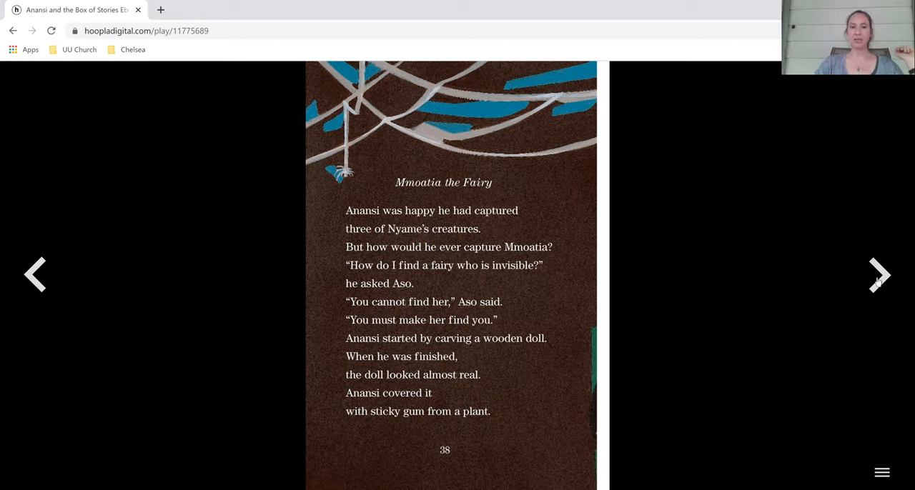
# Step: Turn forward past the doll-carving illustration through pages 40–42 to page 43
pyautogui.click(879, 275)
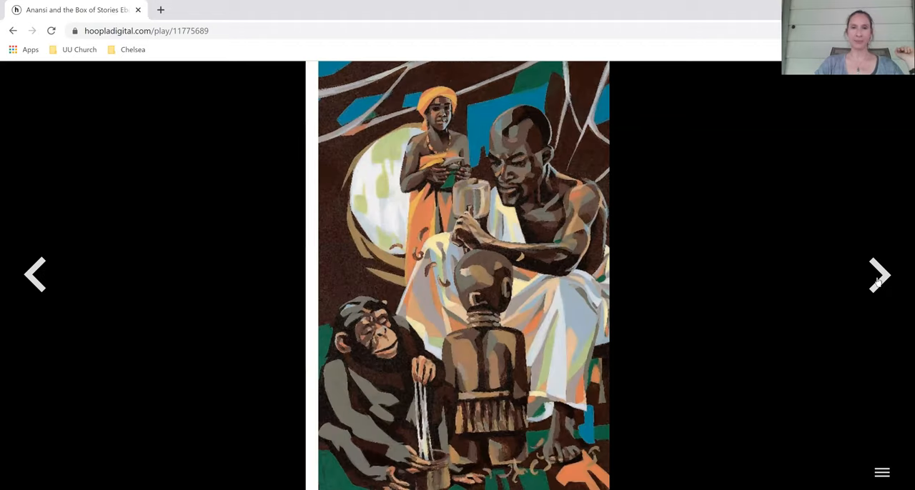
pyautogui.click(879, 274)
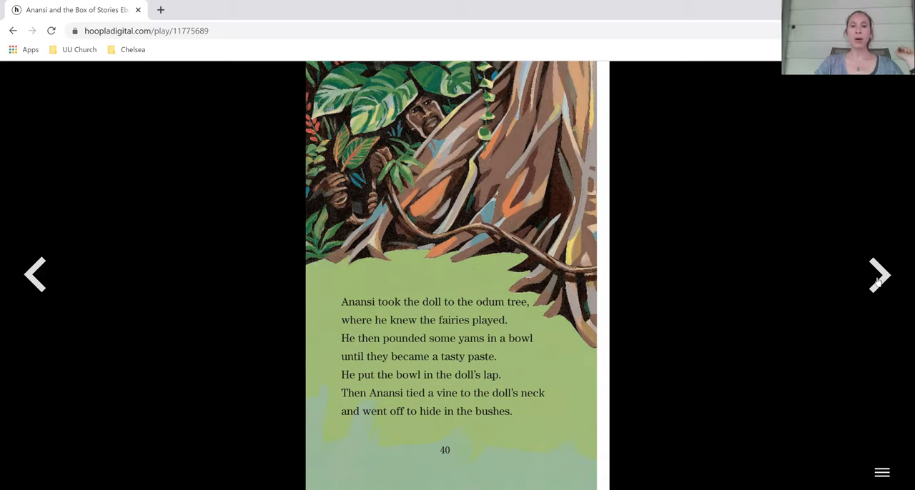
pyautogui.click(879, 274)
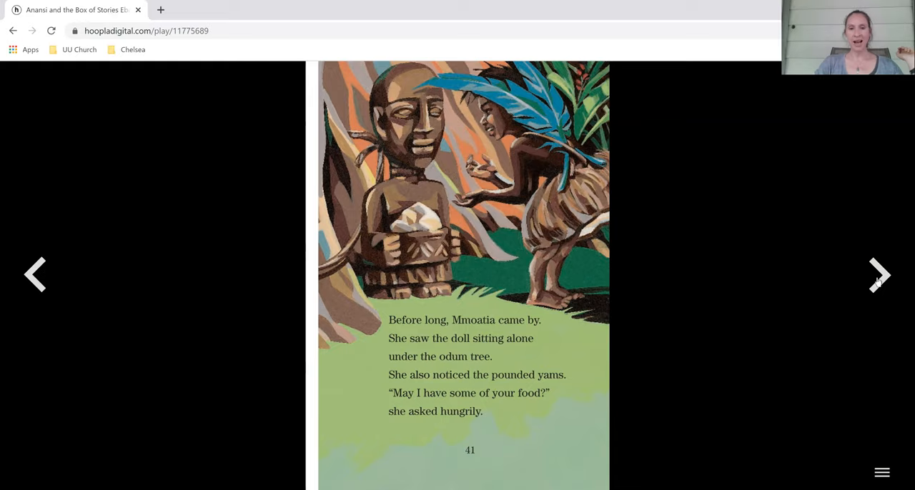
pyautogui.click(879, 276)
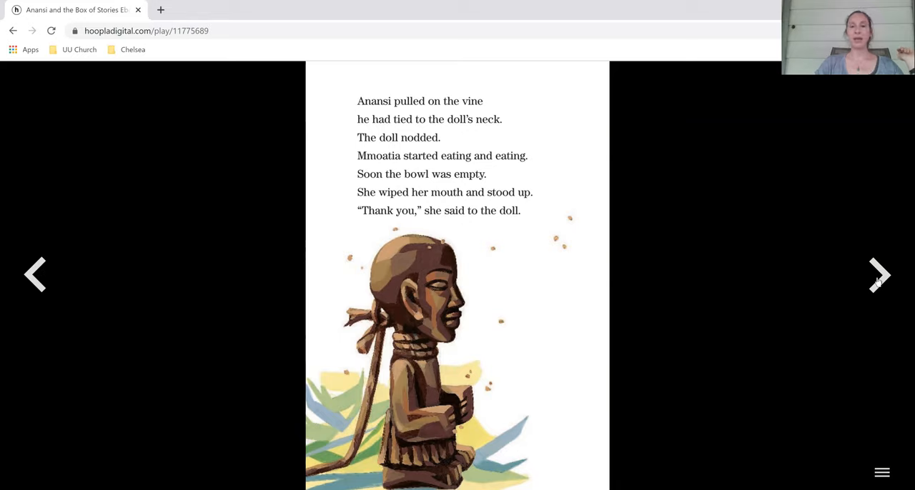
pyautogui.click(879, 275)
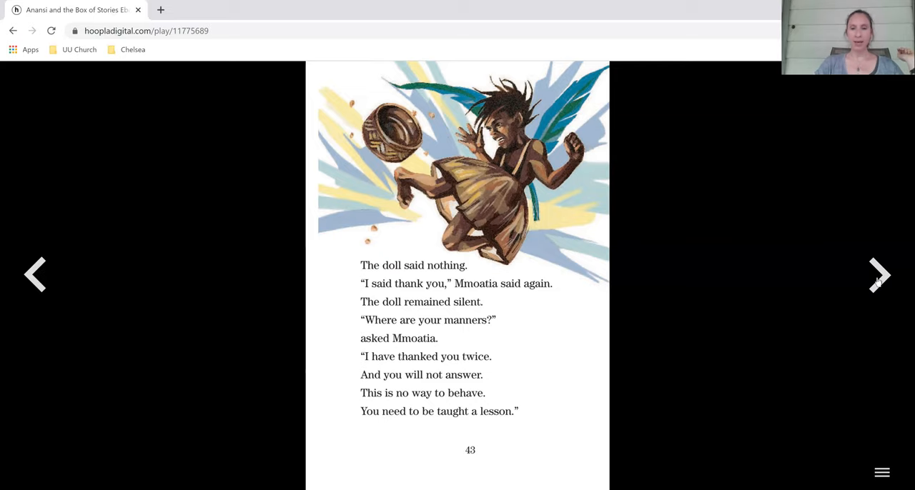
# Step: Turn forward through pages 44–47 to the Afterword on page 48
pyautogui.click(879, 275)
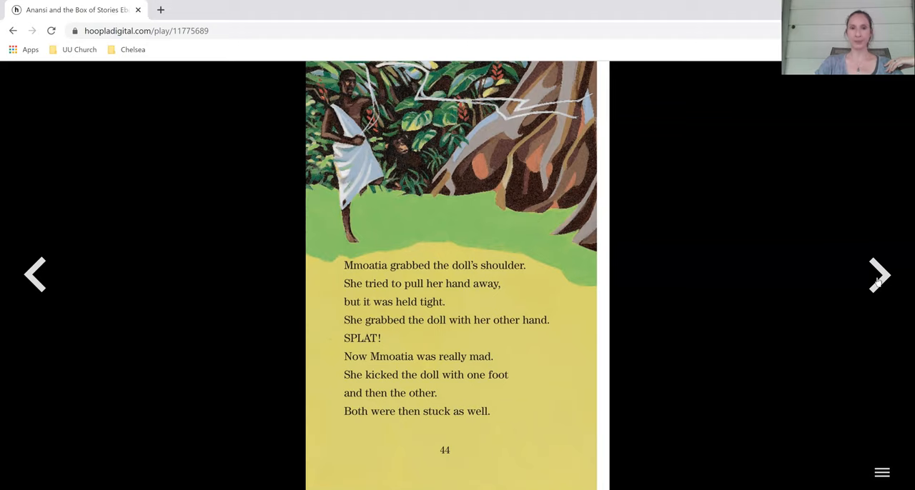
pyautogui.click(879, 274)
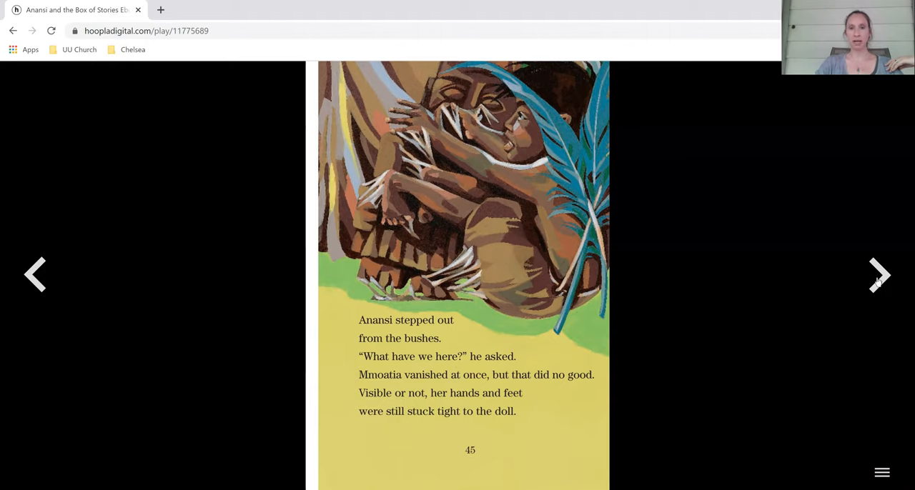
pyautogui.click(879, 275)
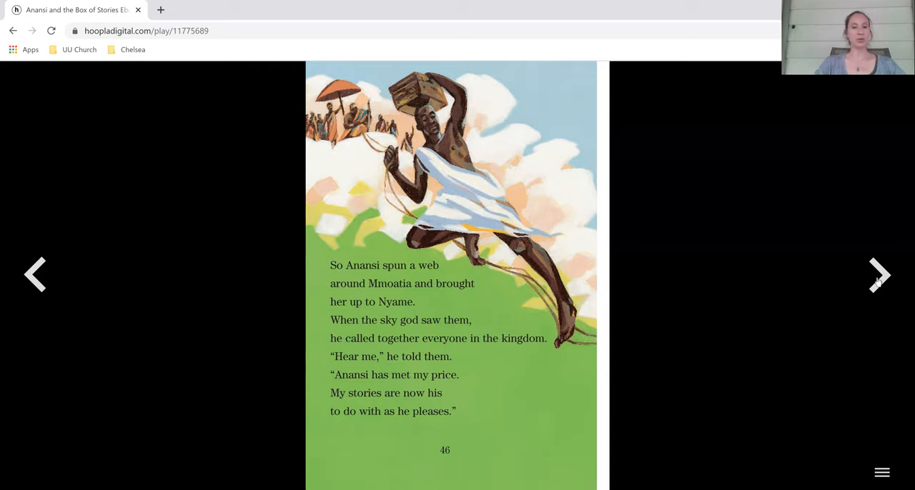
pyautogui.click(879, 275)
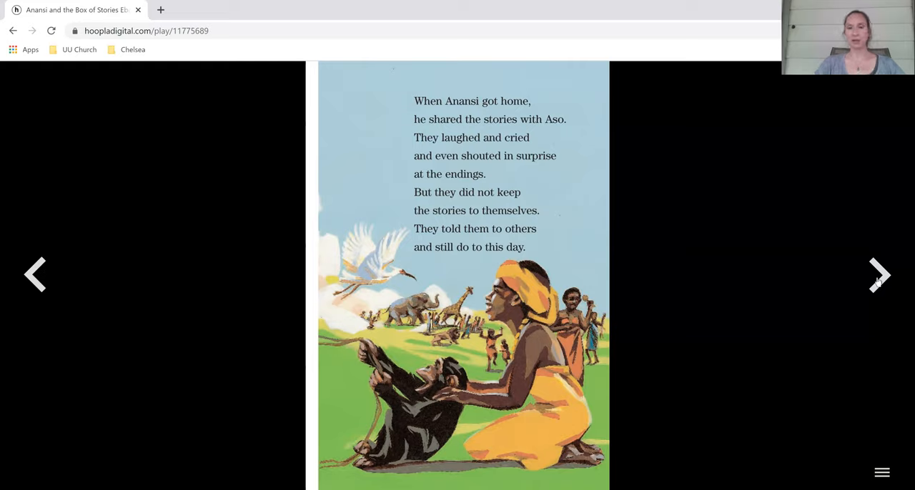
pyautogui.click(879, 275)
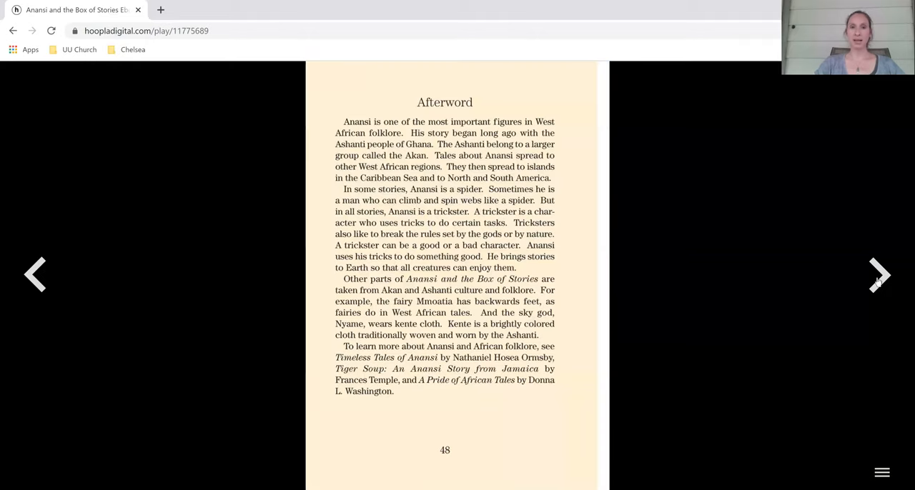